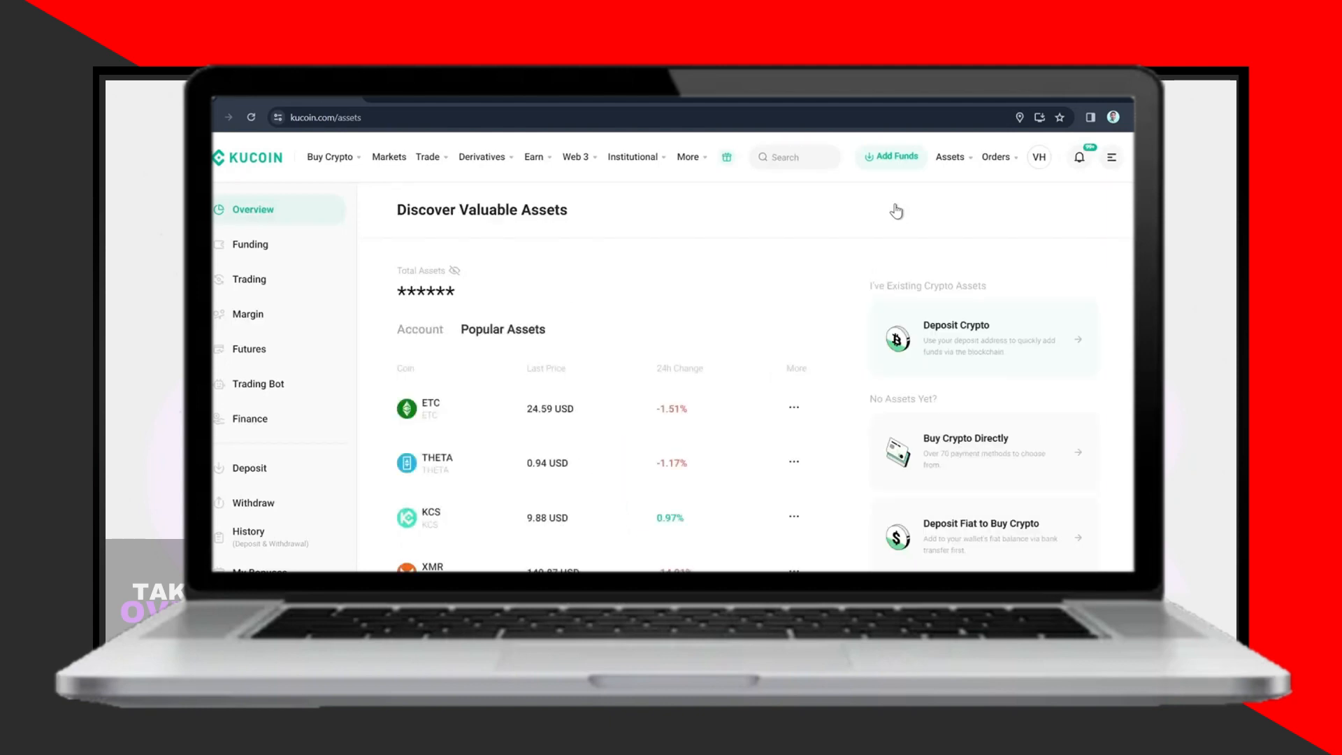
mouse_move(498, 341)
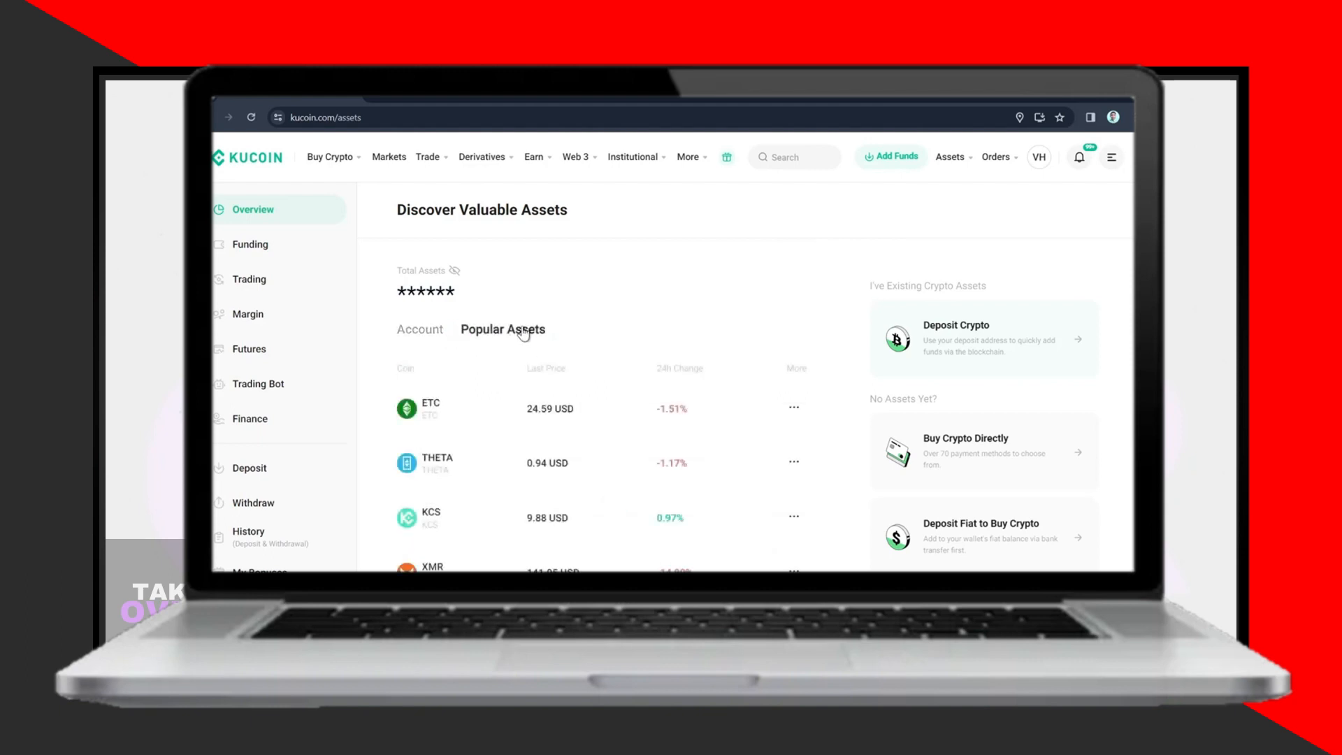
Step: Show the balances for Funding, Trading, Margin and Futures accounts and select the Trading account
scroll("down", 3)
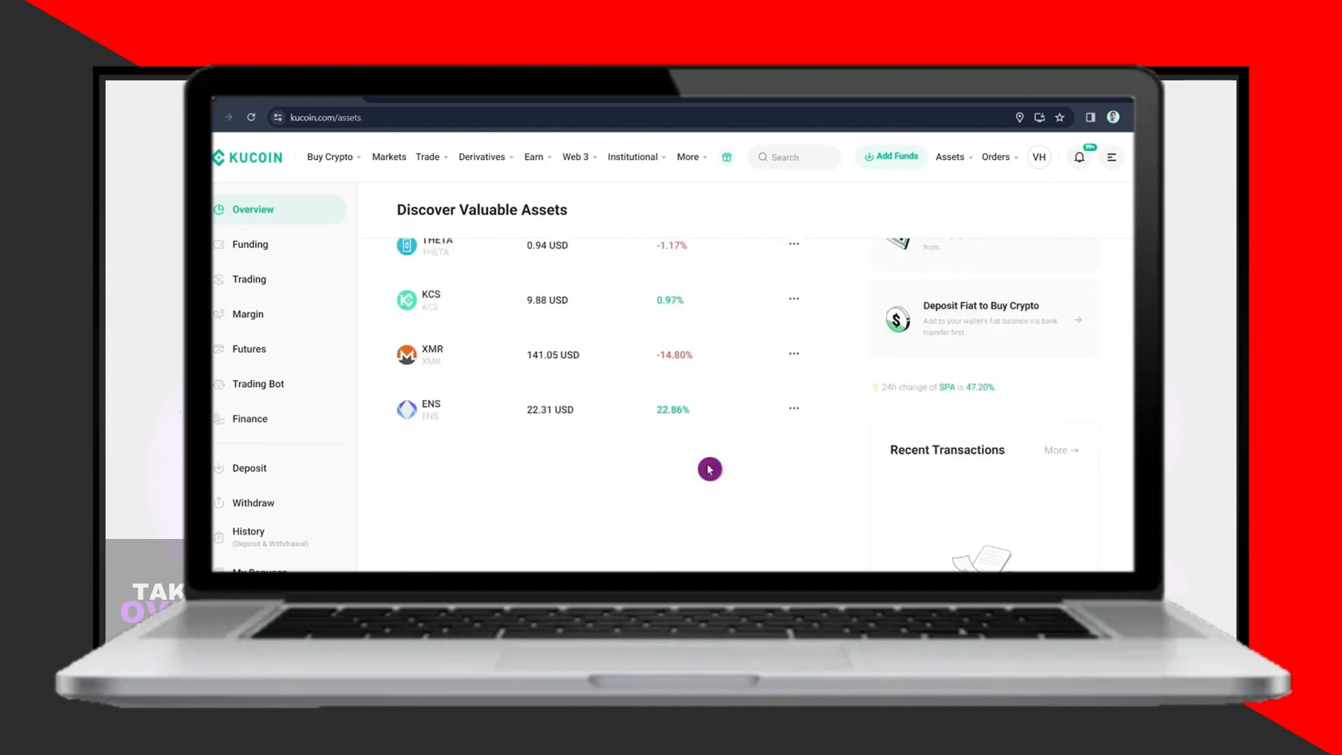
scroll("up", 3)
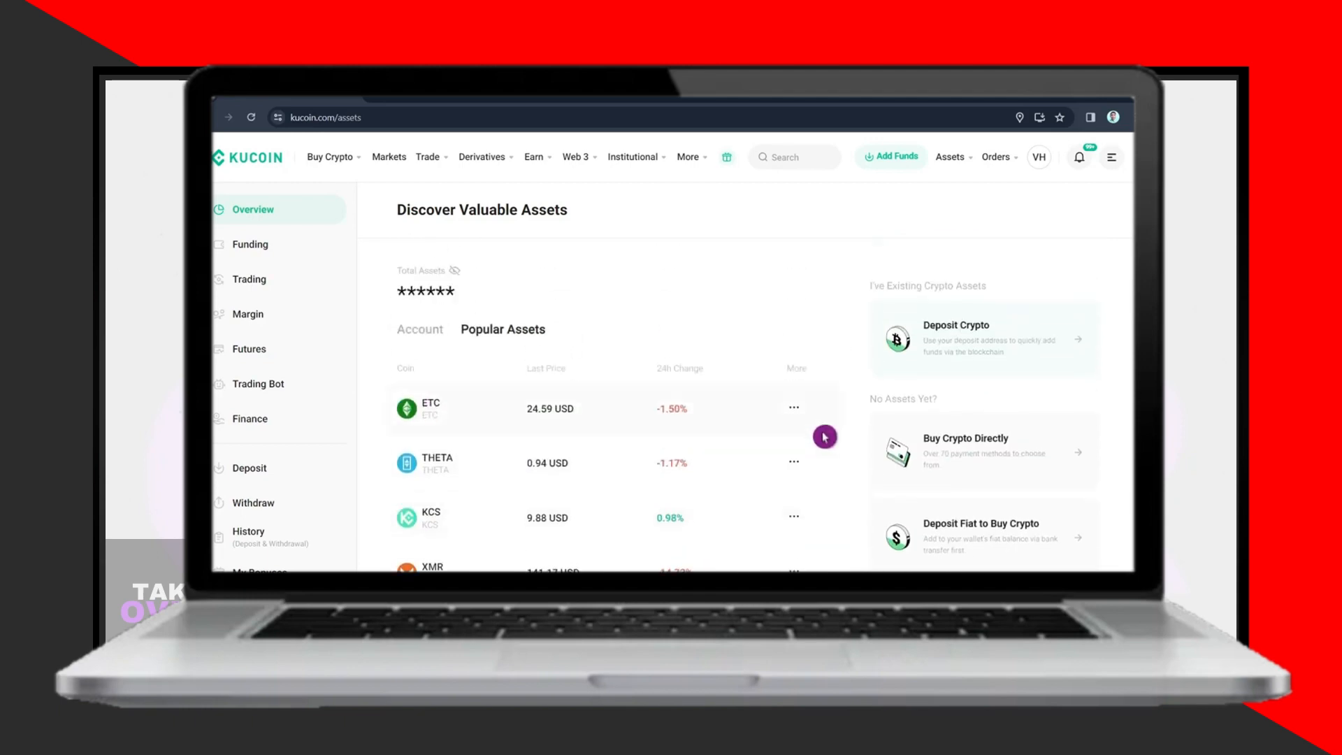
mouse_move(427, 408)
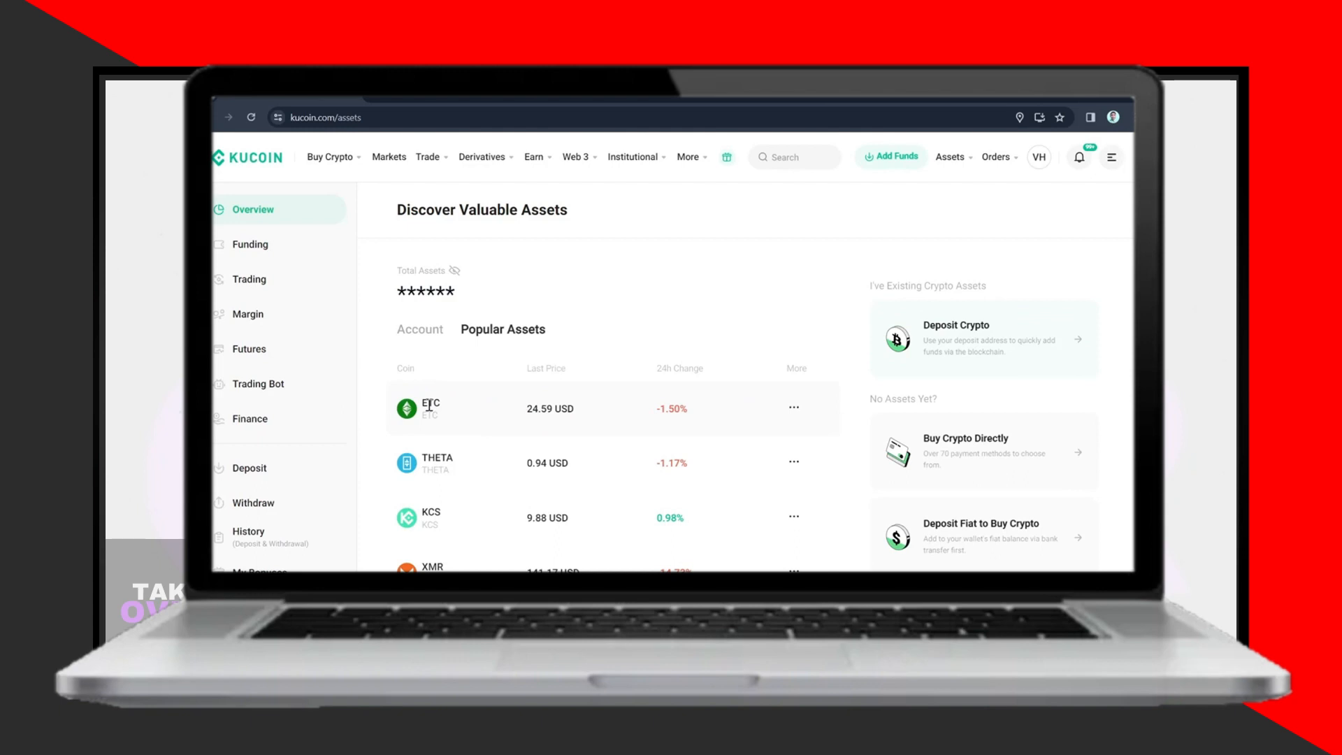
mouse_move(474, 401)
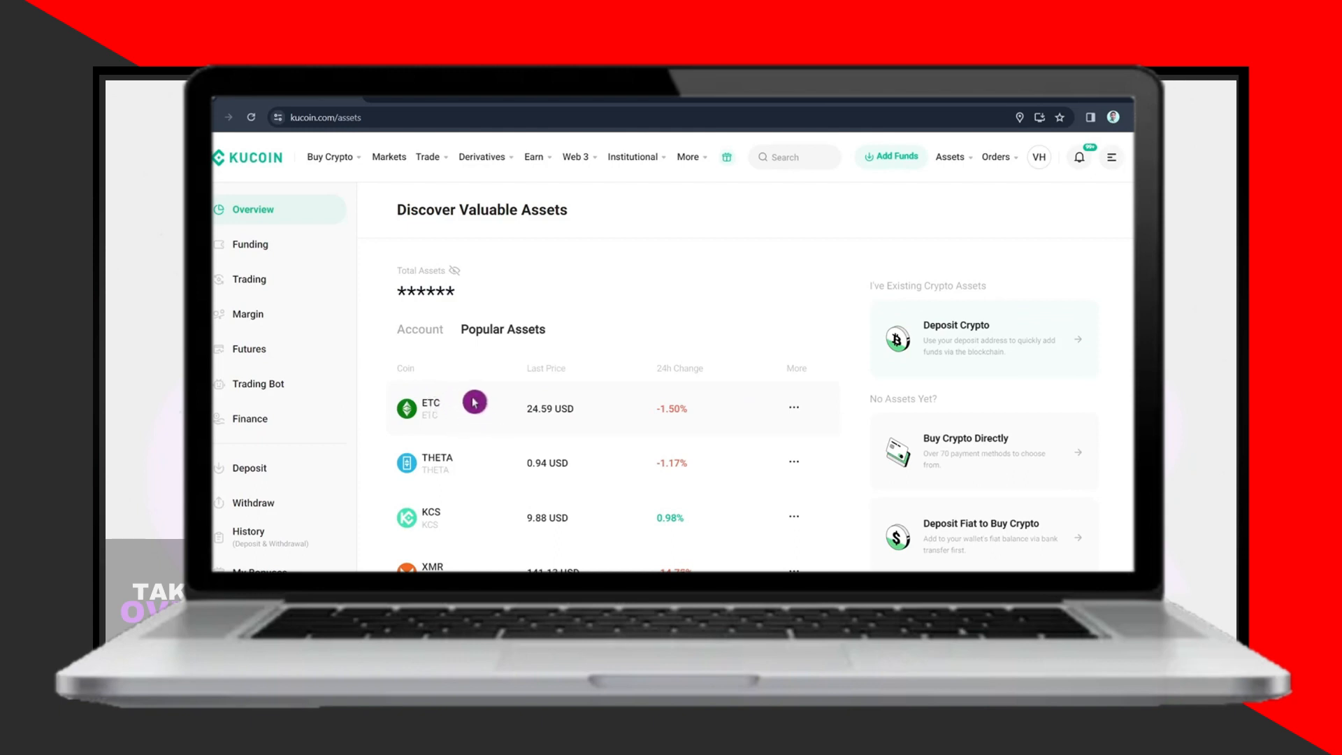
mouse_move(685, 556)
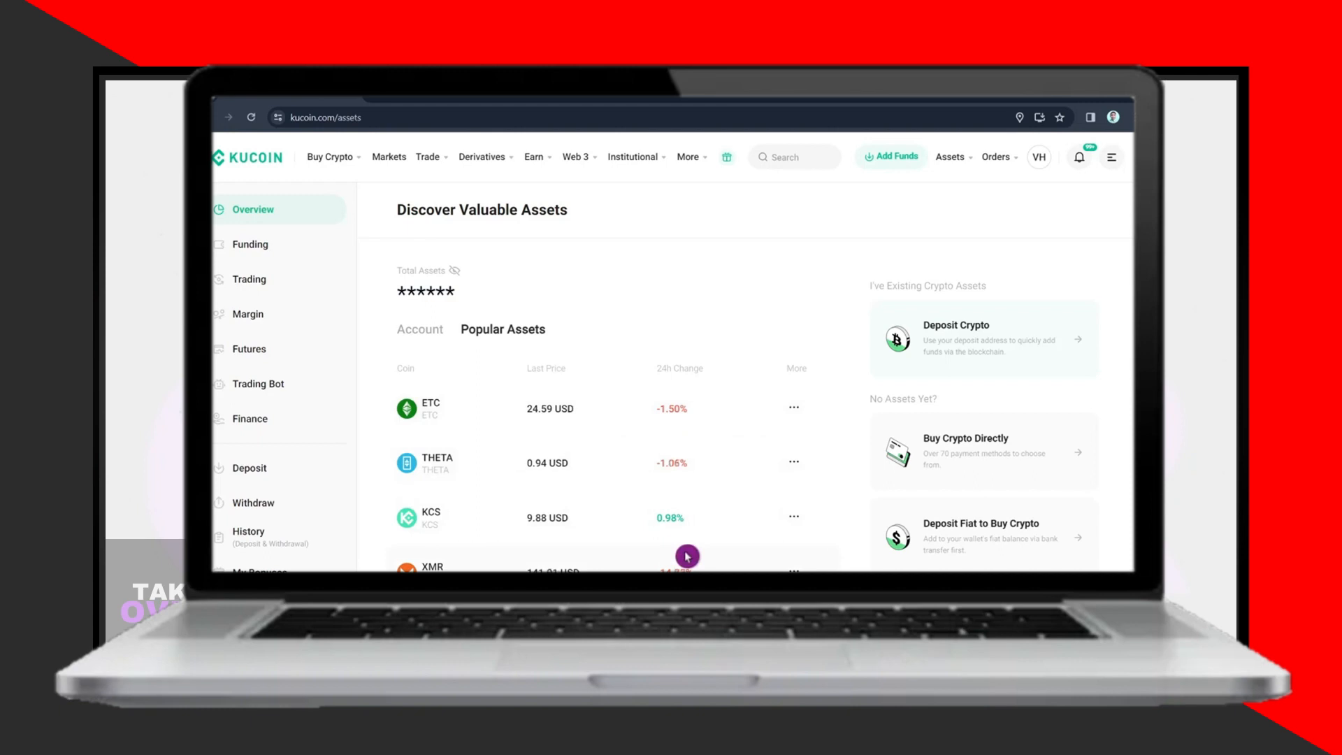
left_click(792, 407)
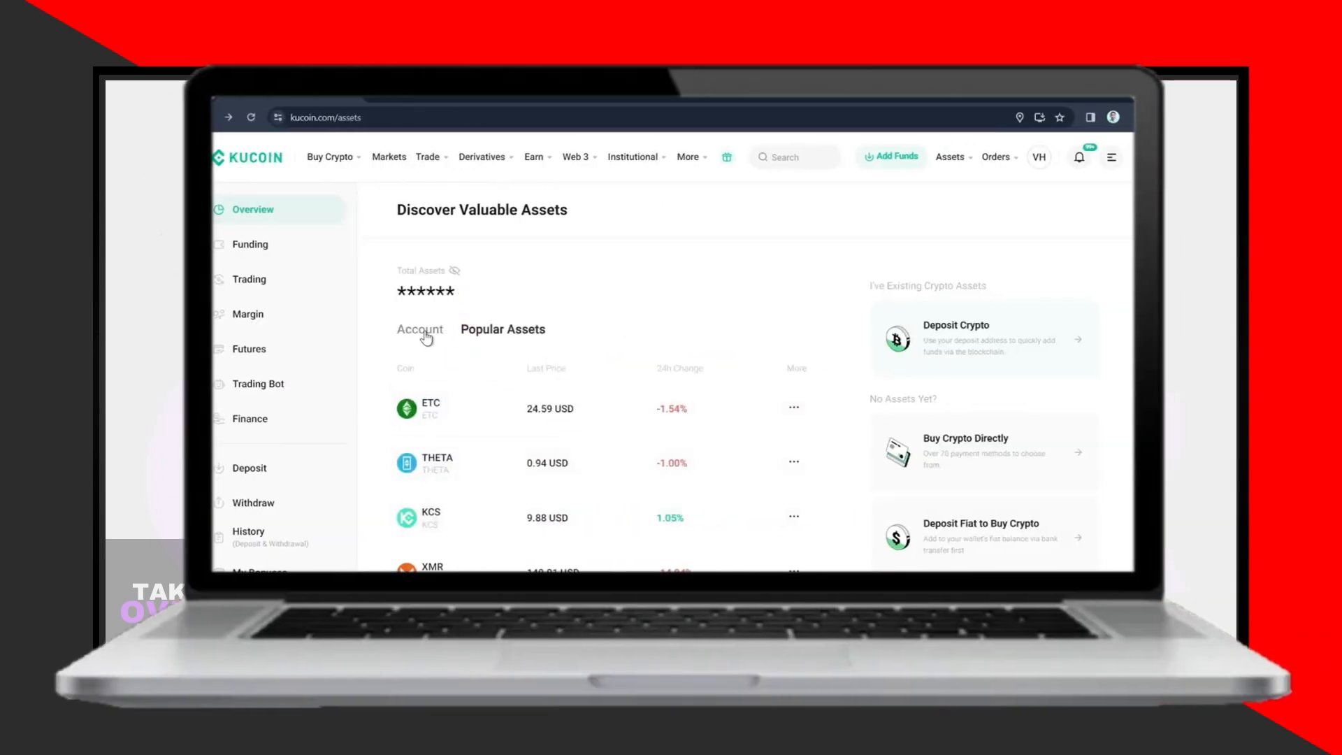
left_click(419, 330)
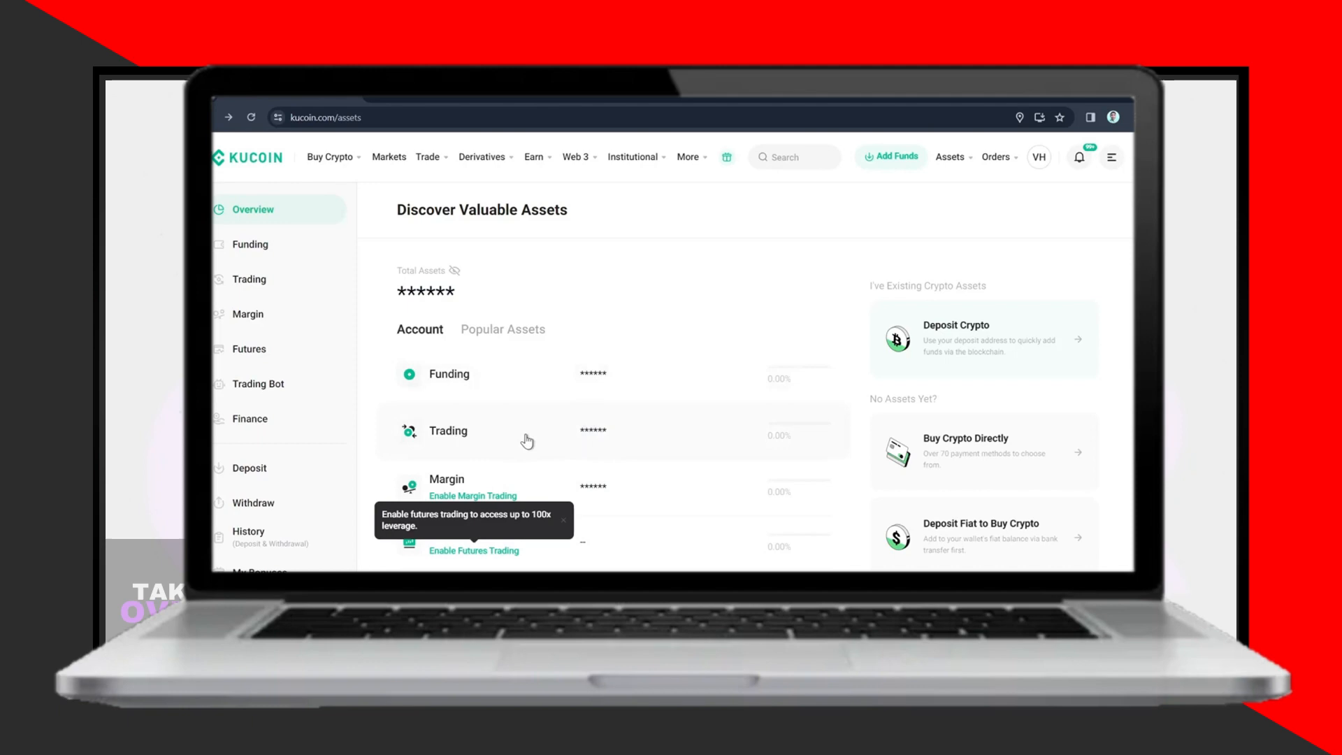
mouse_move(495, 439)
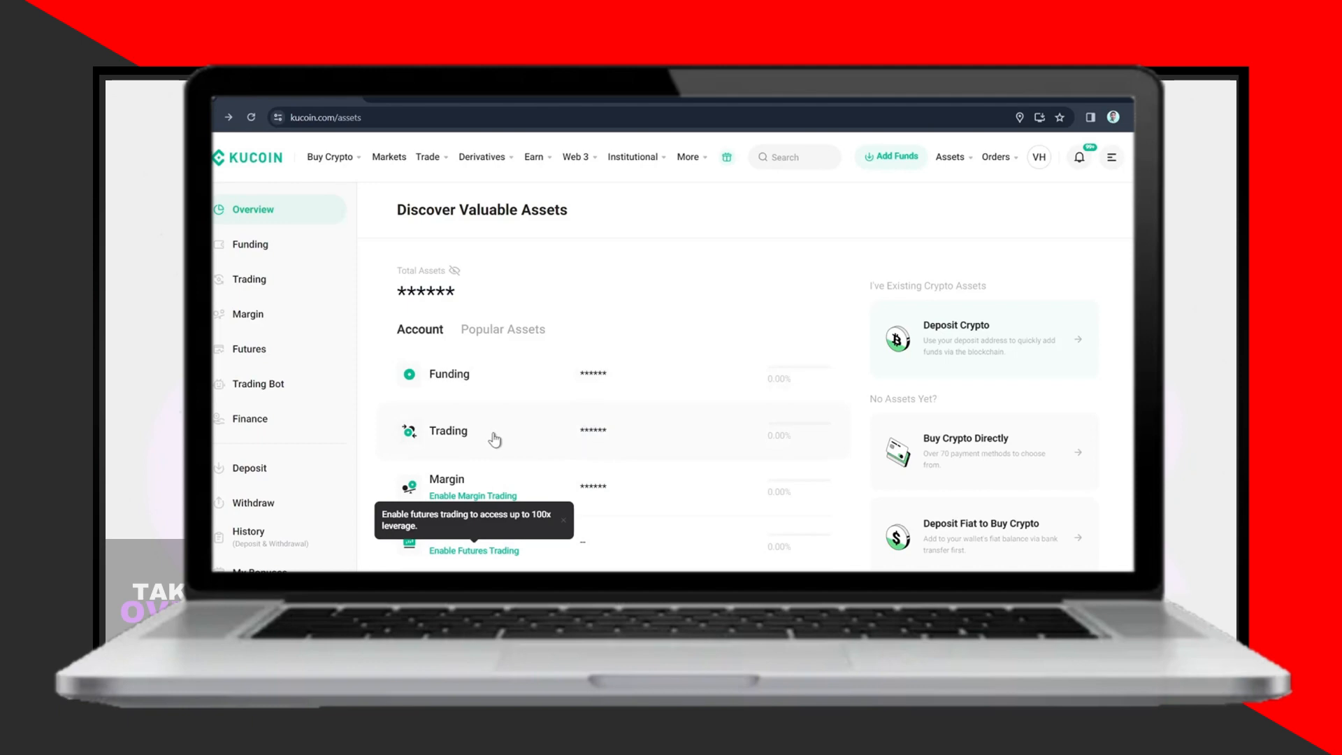
mouse_move(474, 422)
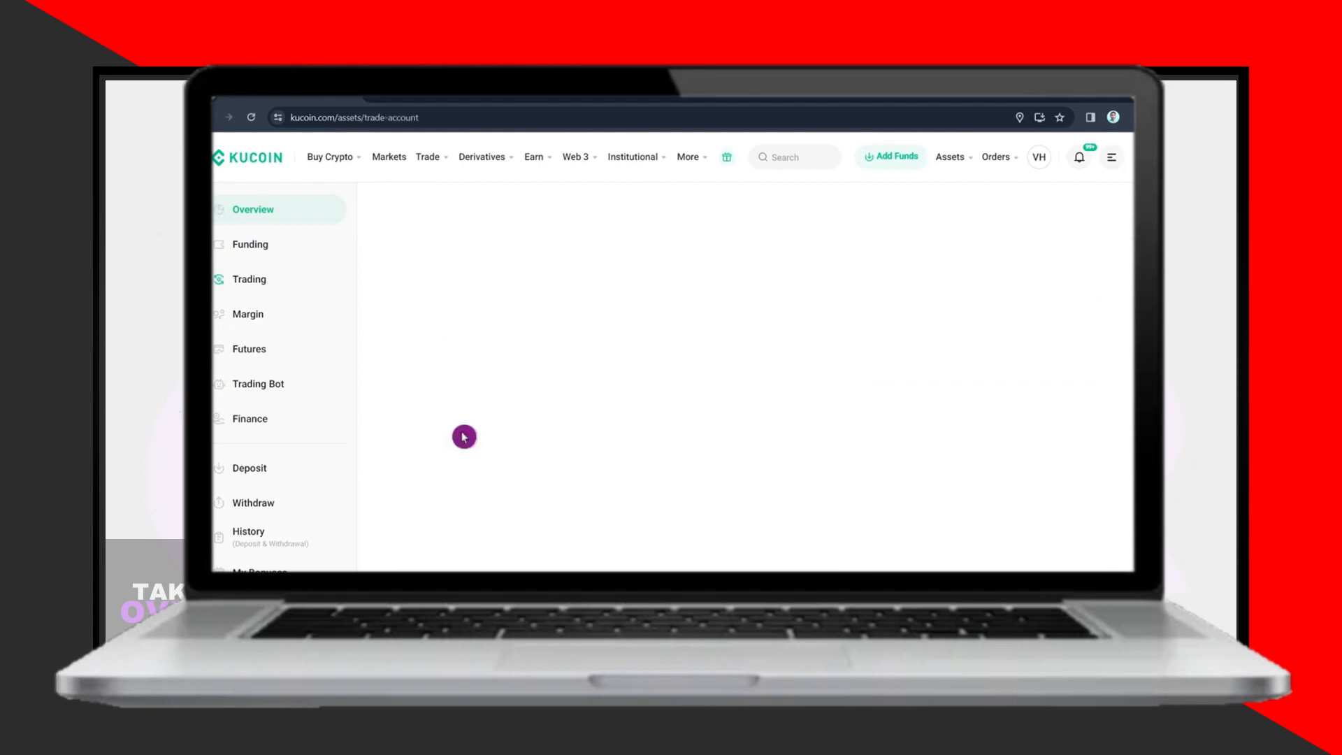
Step: Locate BTC in the Trading account coin list and start its Funding-to-Trading transfer
left_click(249, 280)
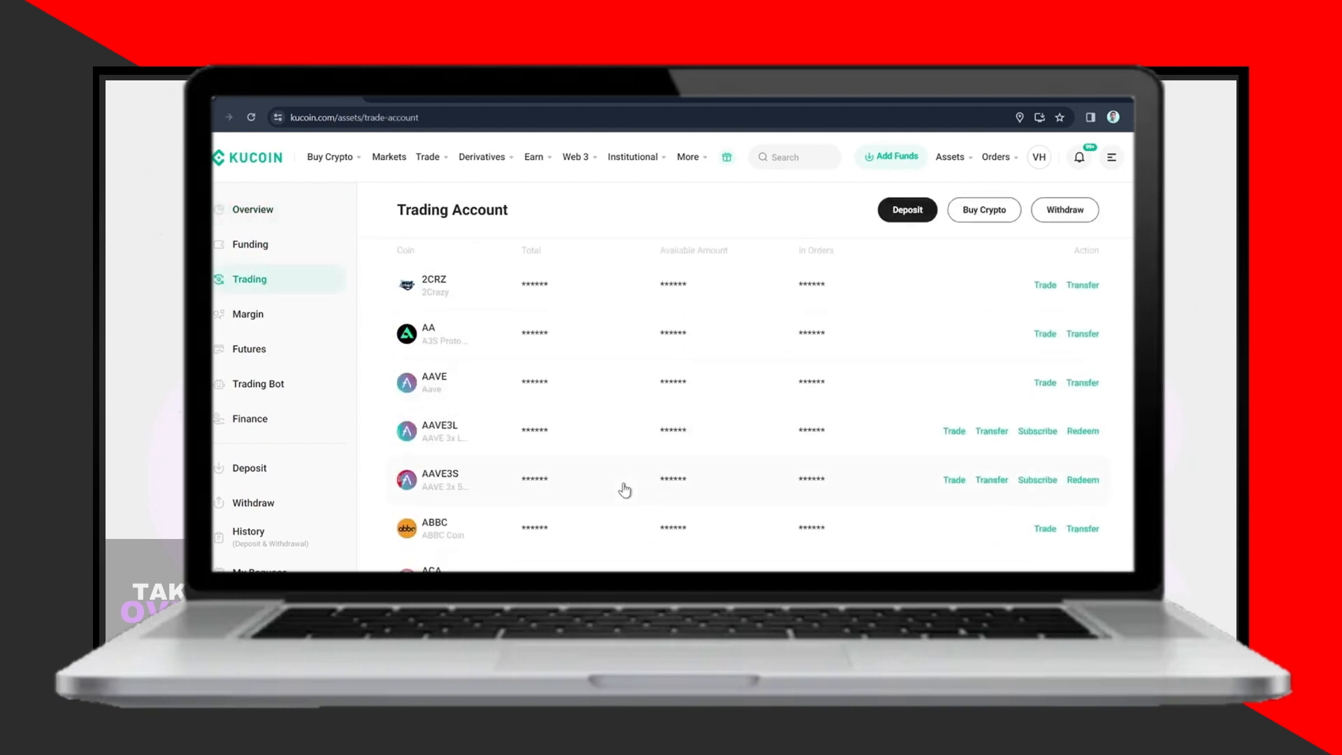
scroll("up", 3)
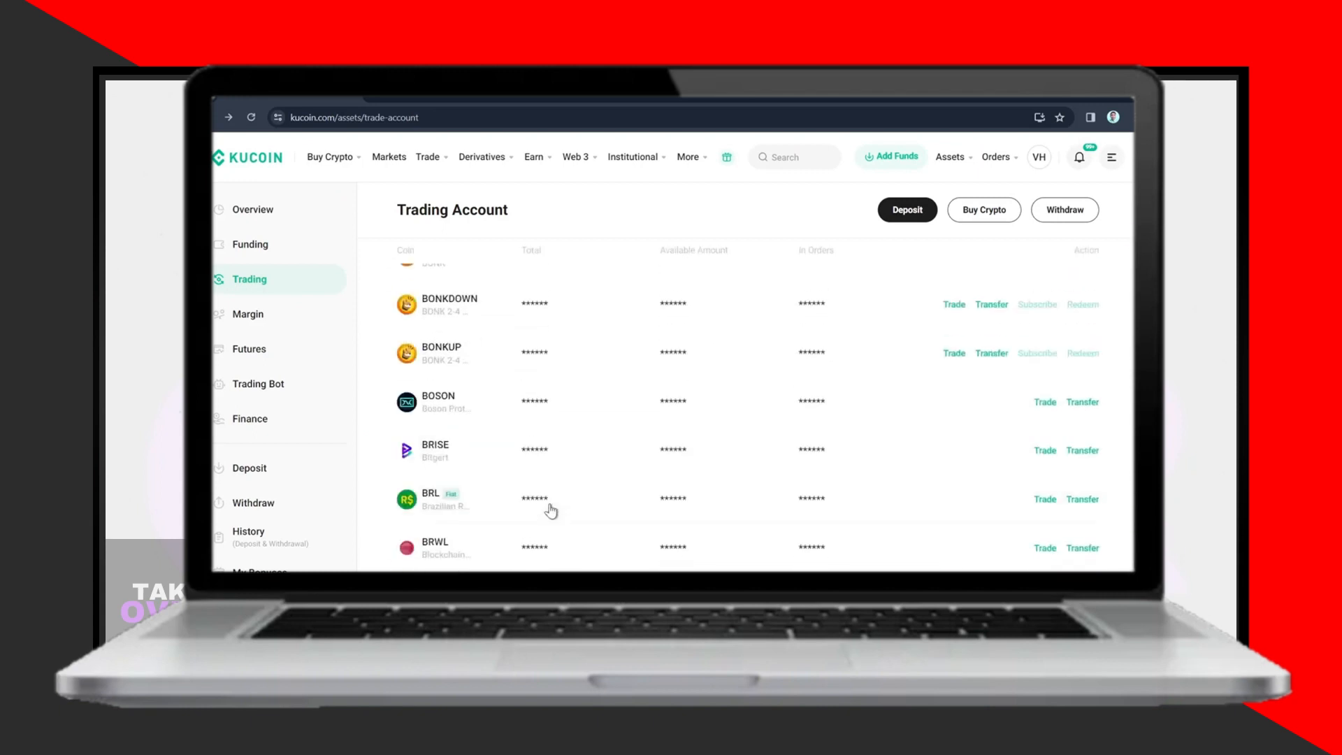
scroll("down", 3)
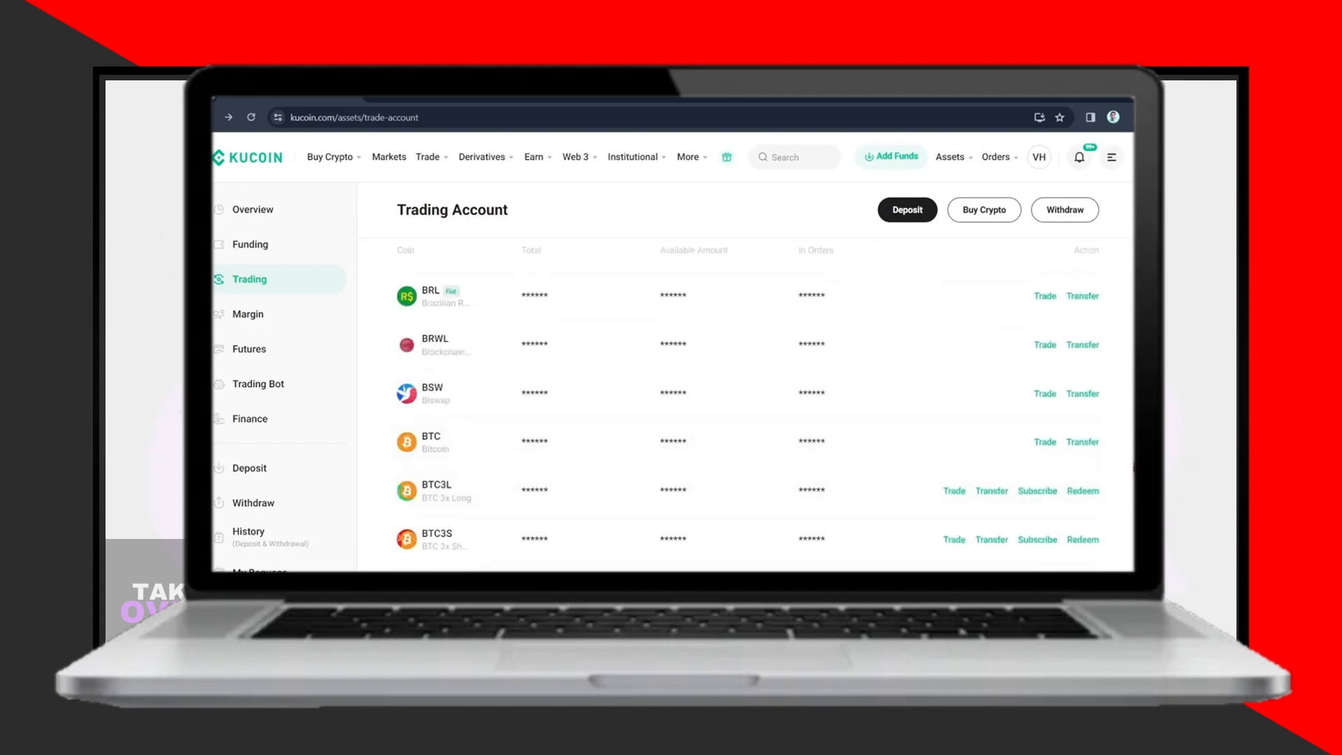
mouse_move(1085, 467)
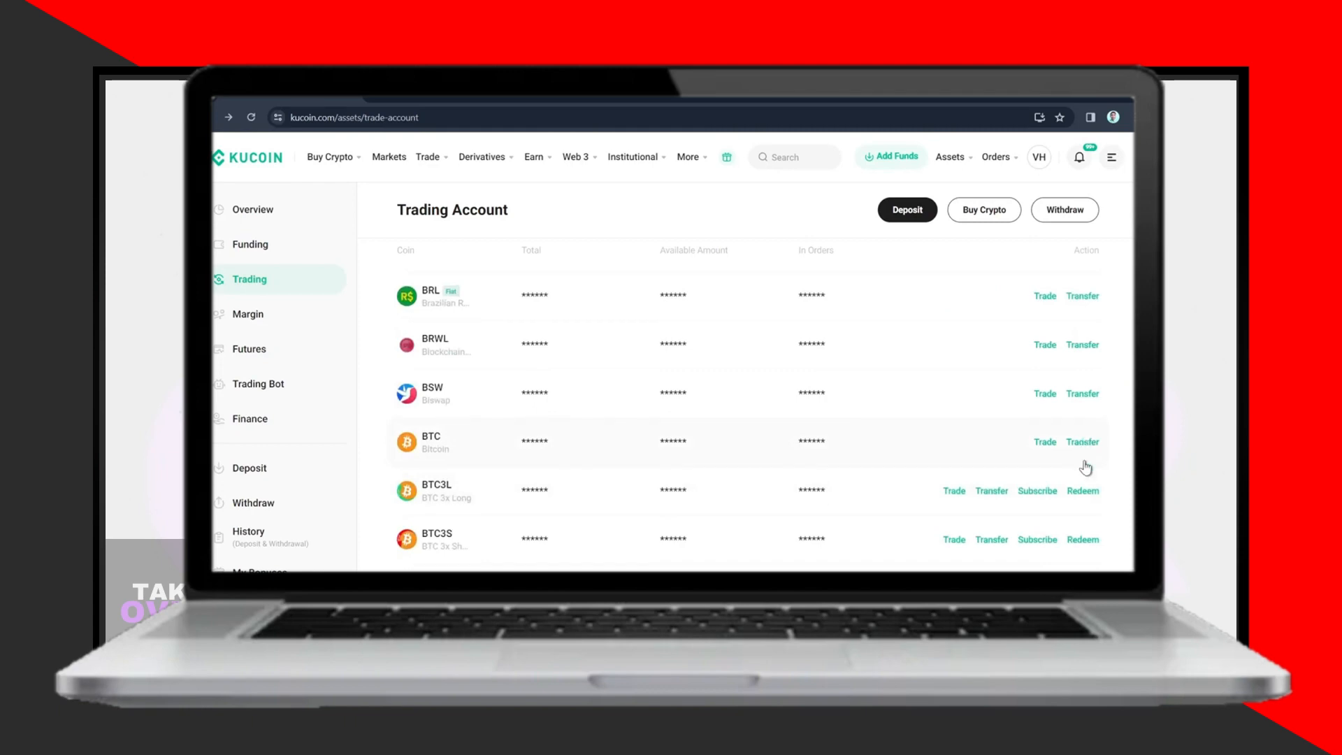
left_click(1082, 441)
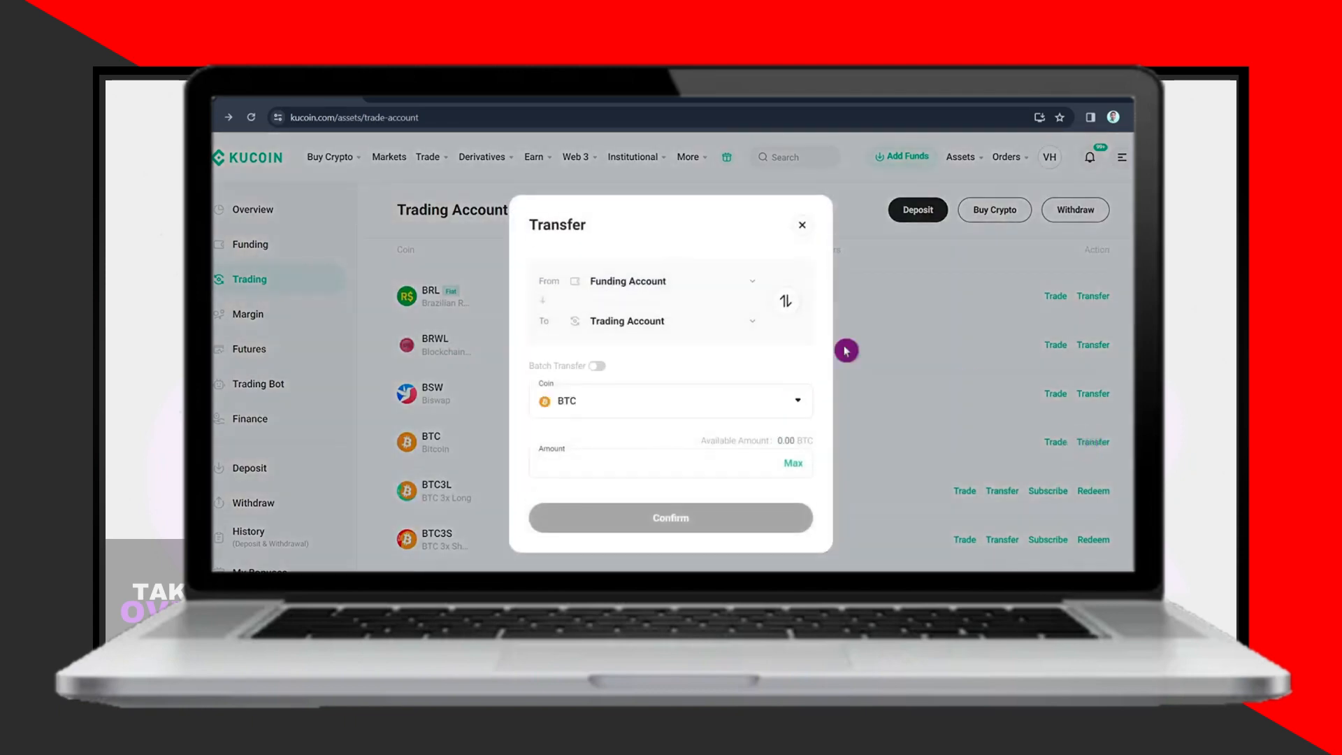
Step: Dismiss the BTC transfer form and bring up the Trade menu from the assets overview
left_click(801, 223)
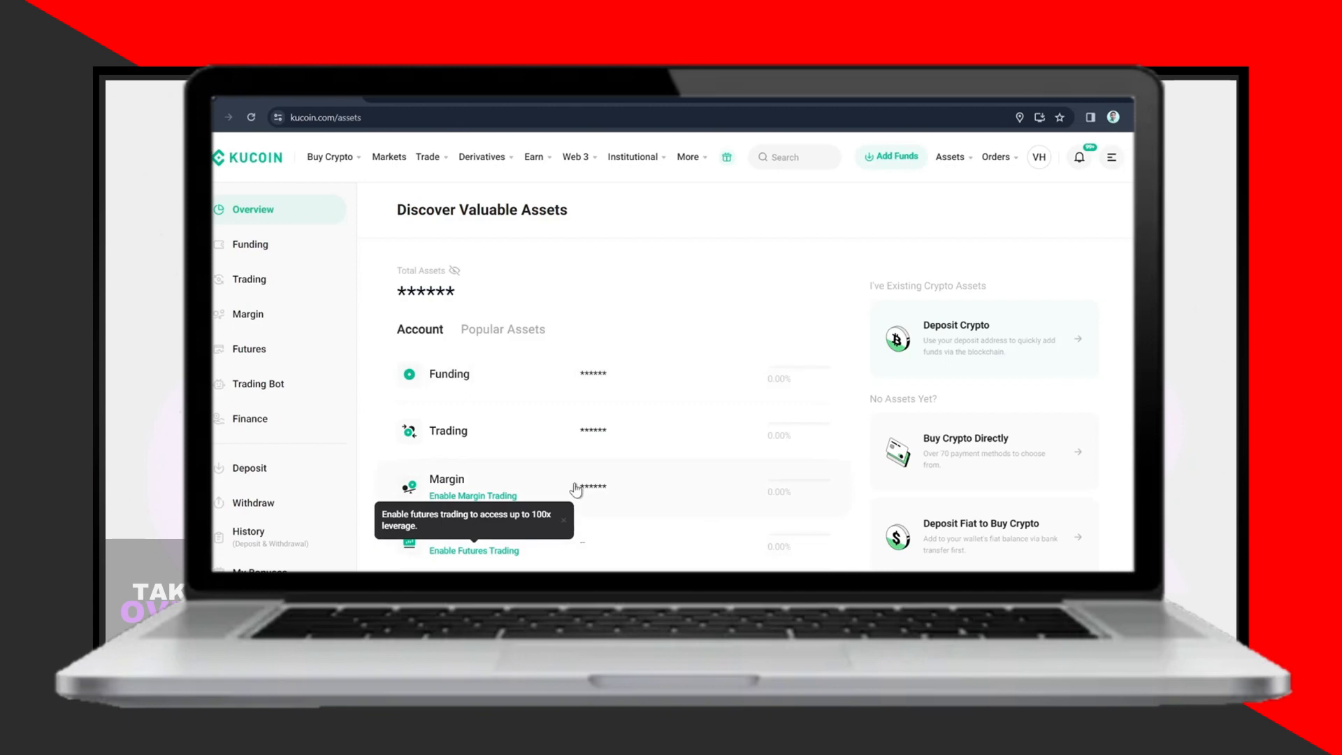
mouse_move(360, 338)
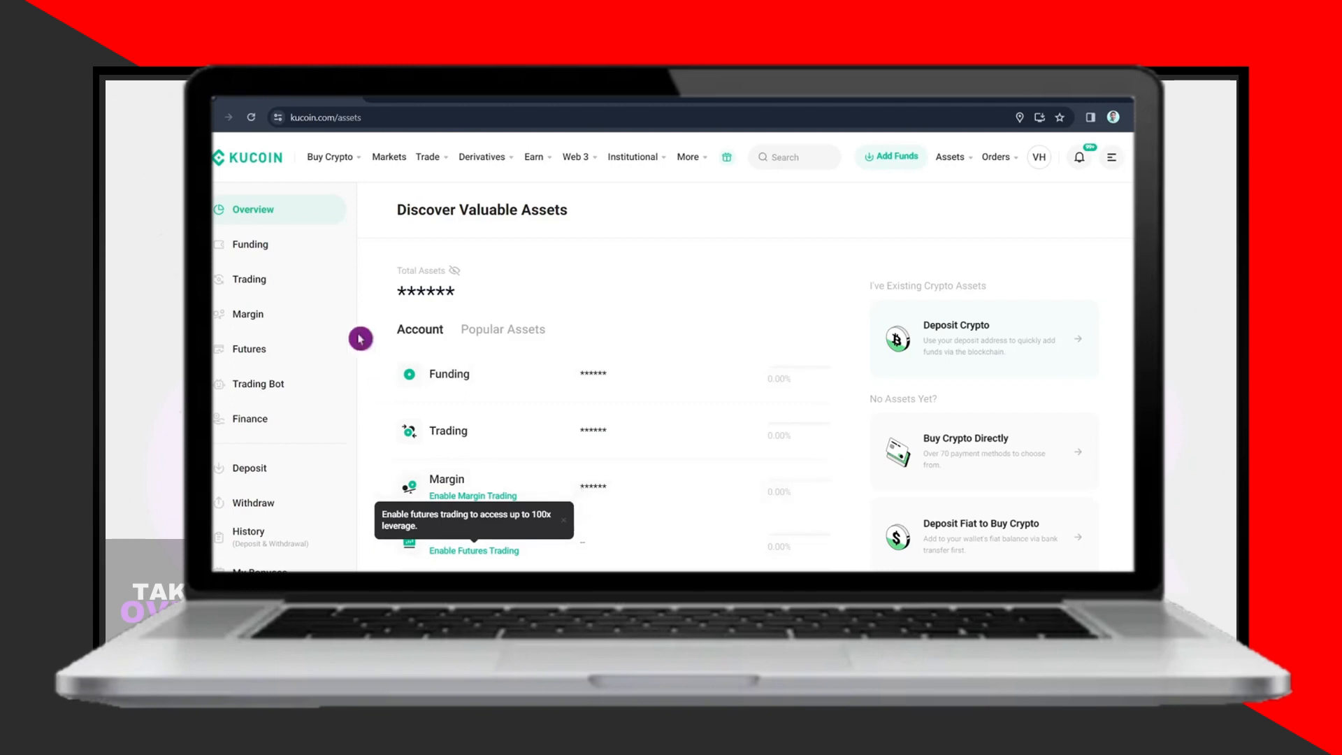
left_click(428, 157)
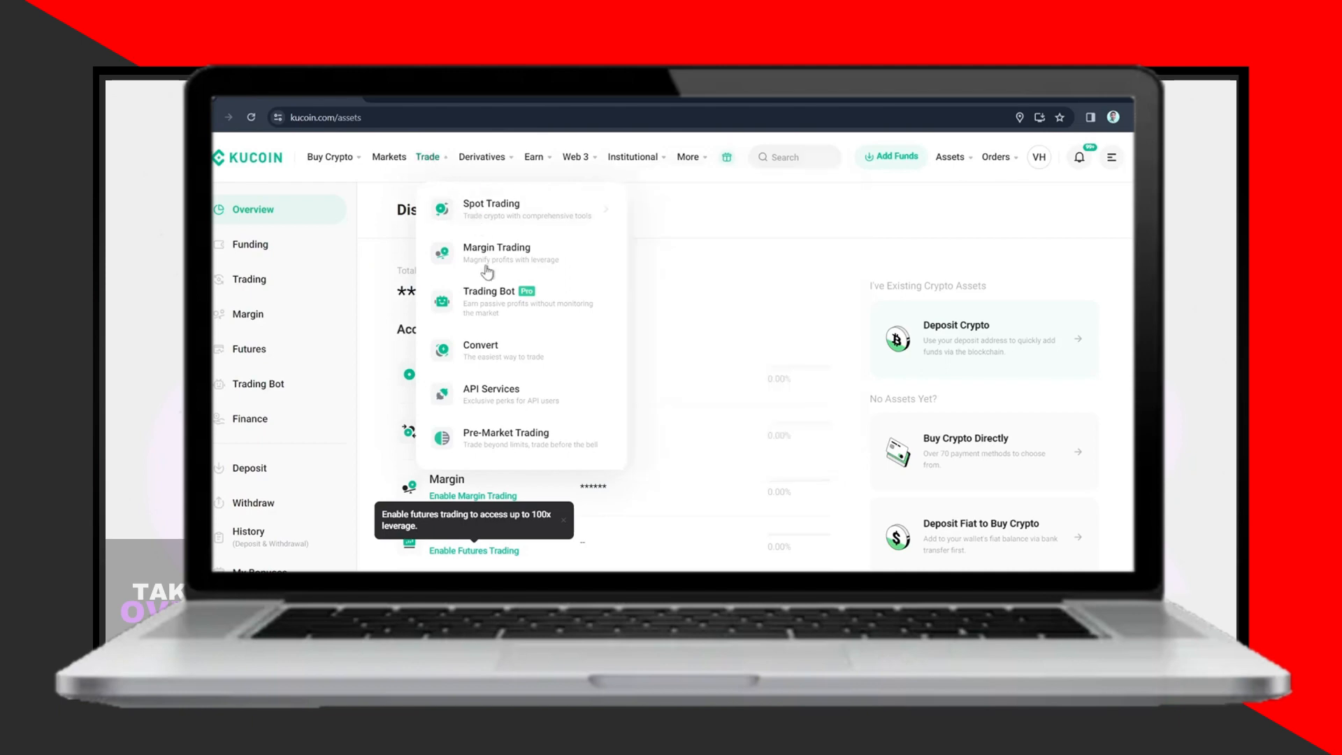
Step: Go to Convert with Pay set to BTC and Get set to USDT, ready to enter the BTC amount
left_click(480, 350)
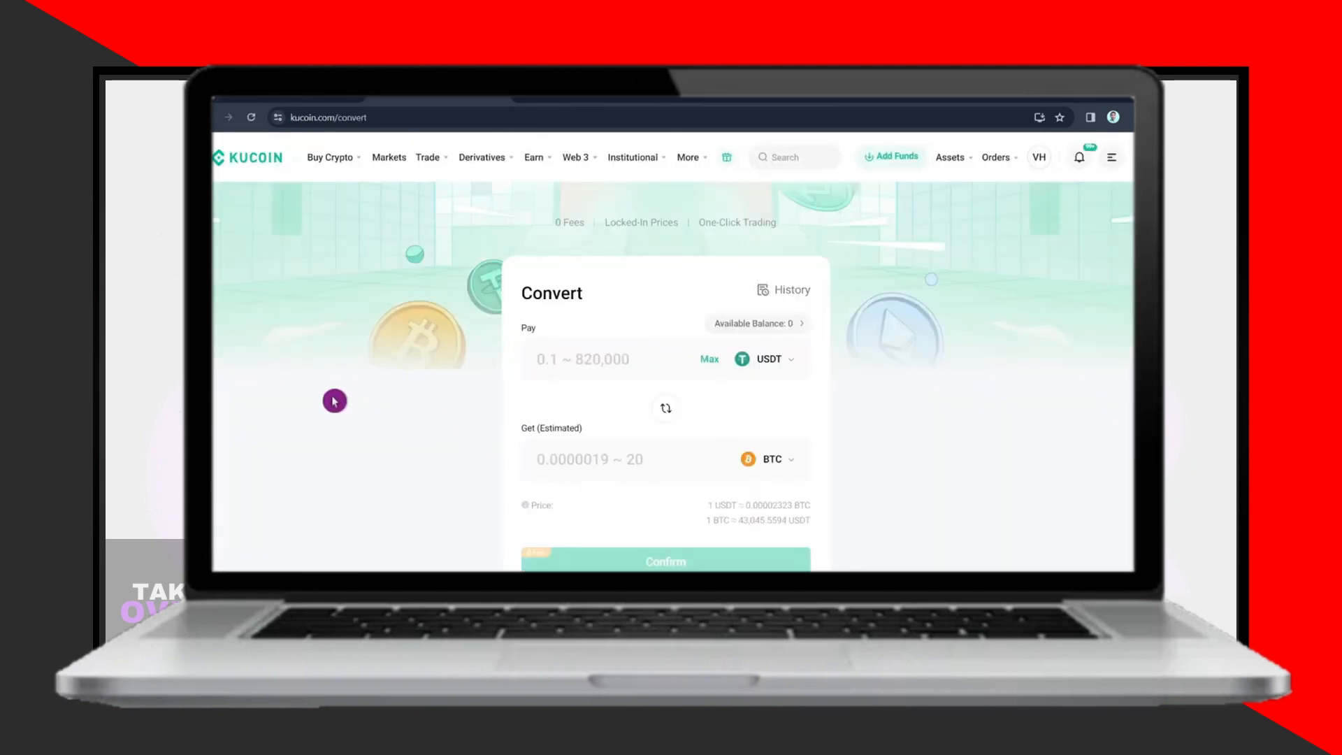
mouse_move(667, 475)
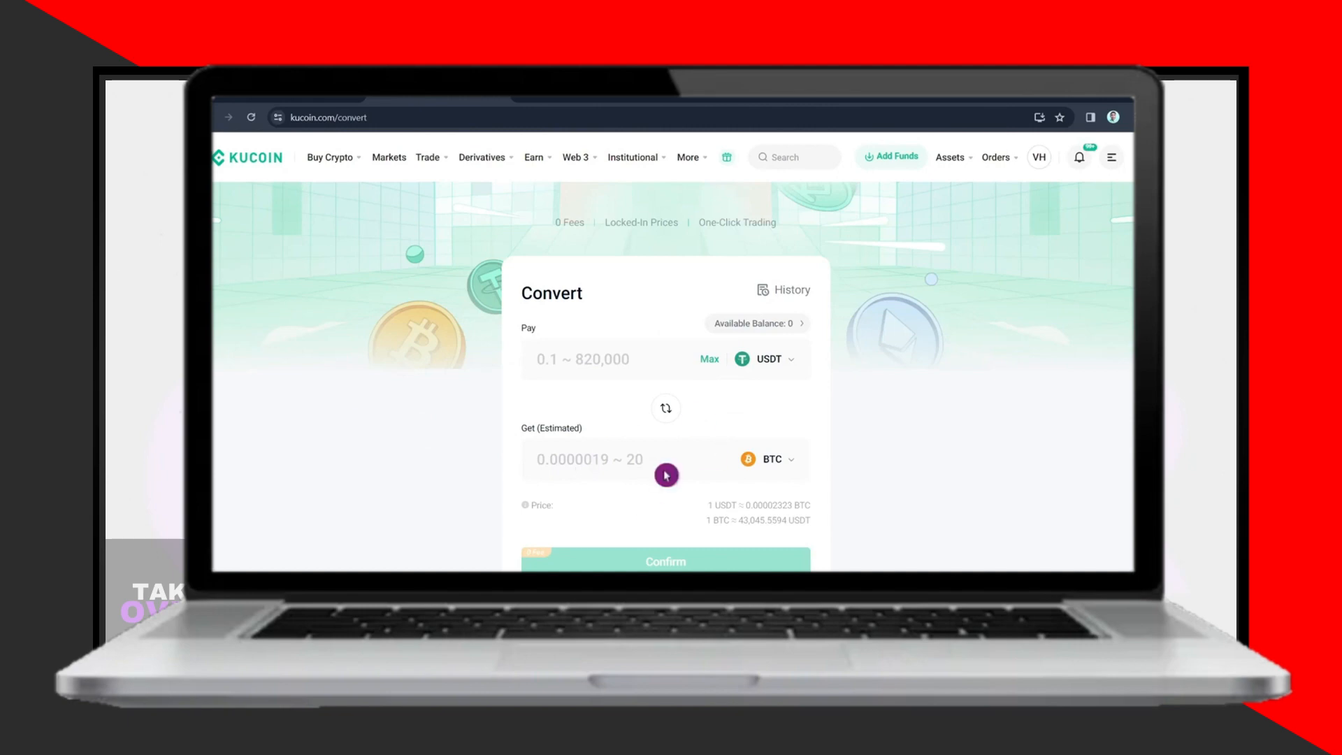
mouse_move(675, 358)
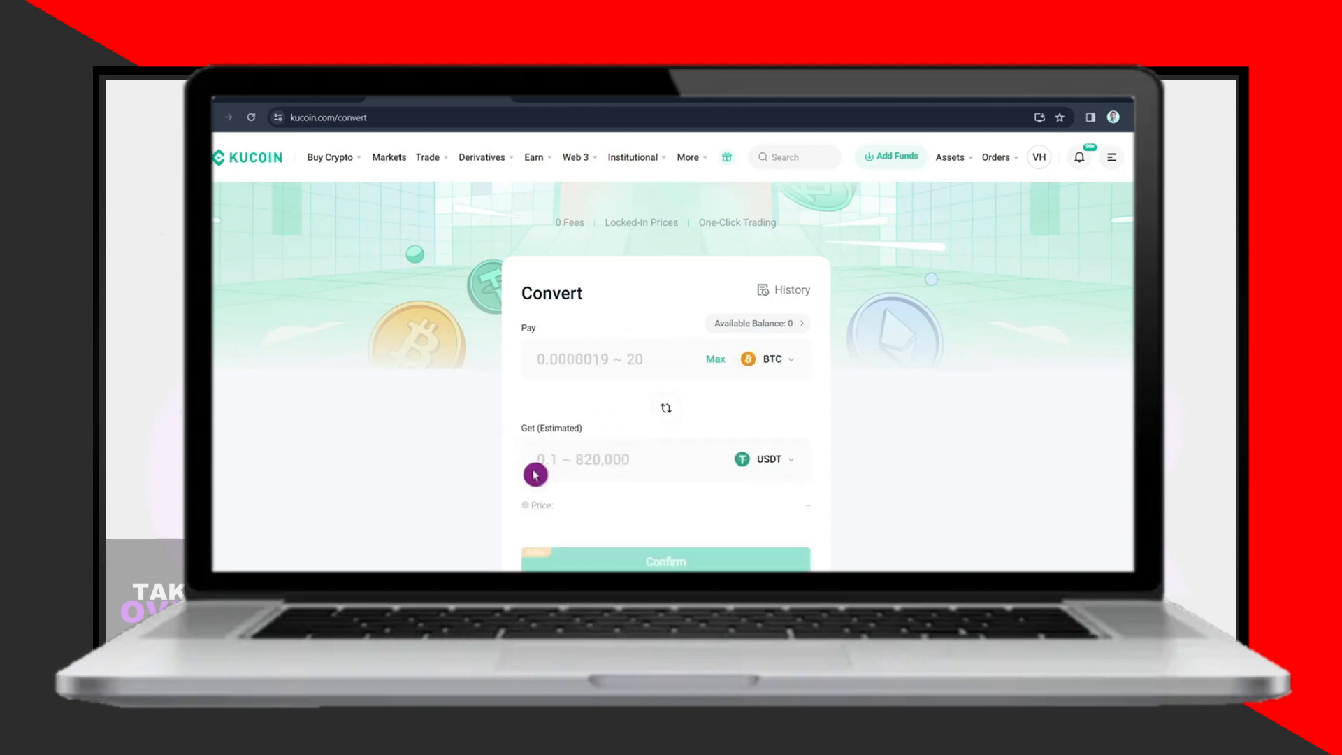
mouse_move(778, 471)
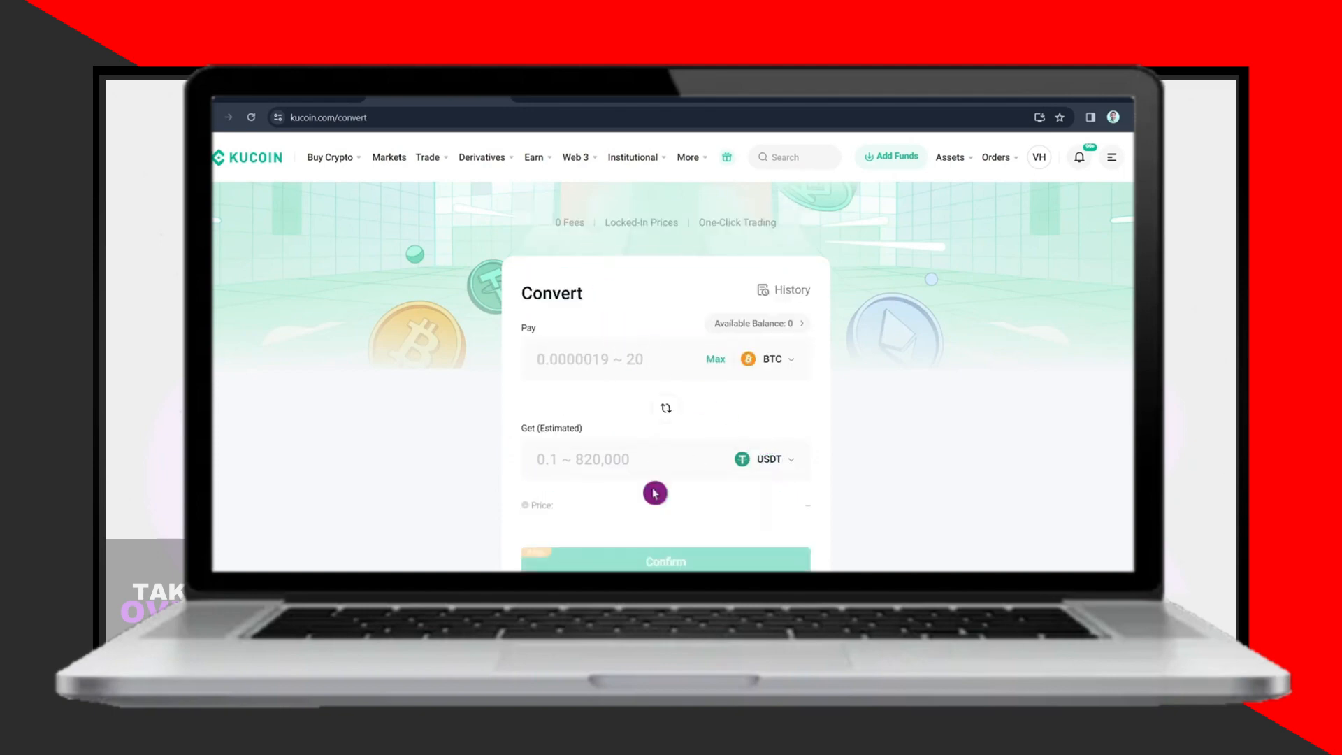
mouse_move(598, 450)
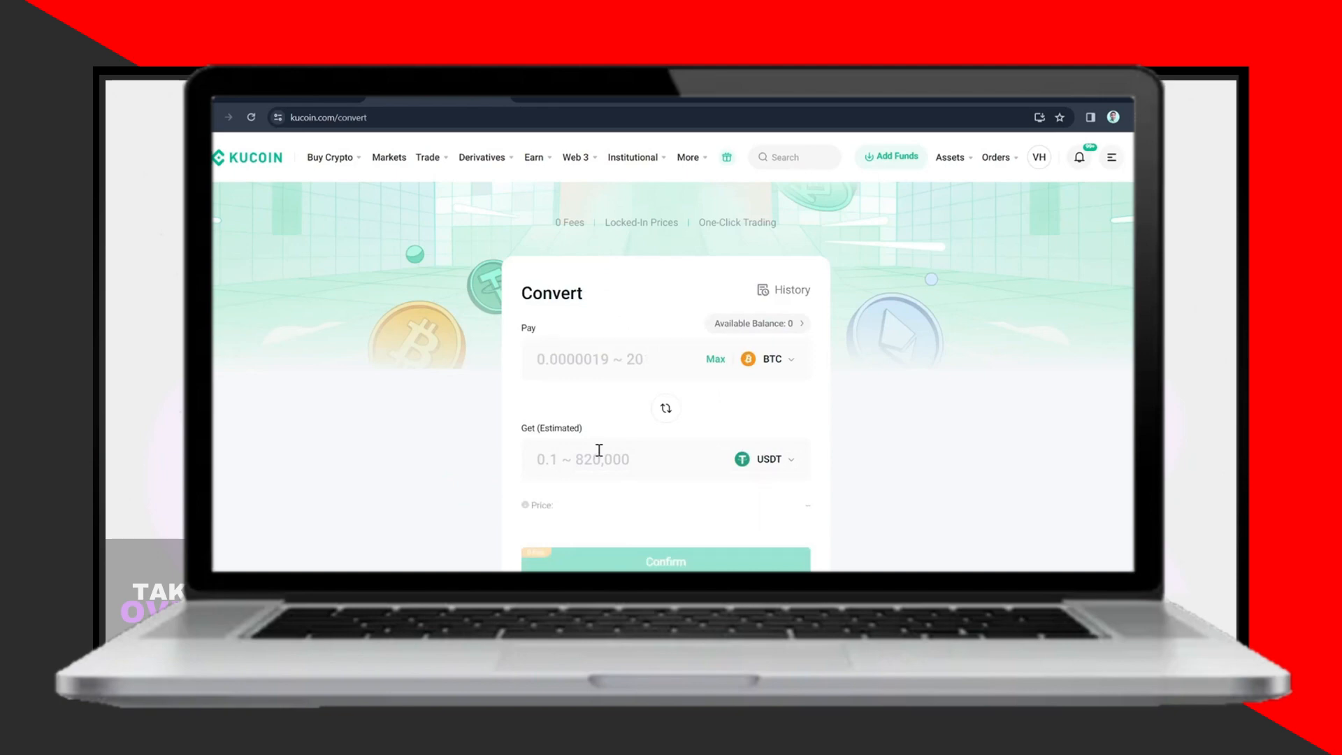
left_click(608, 359)
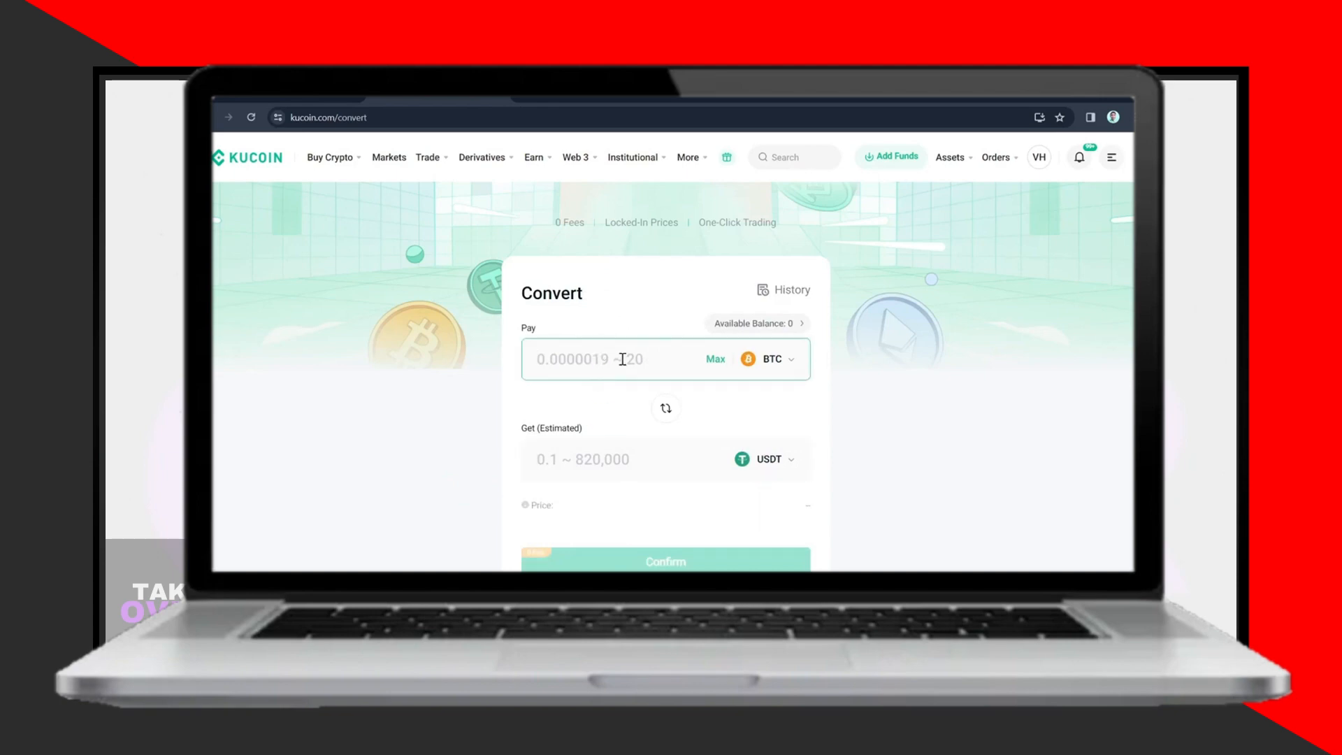